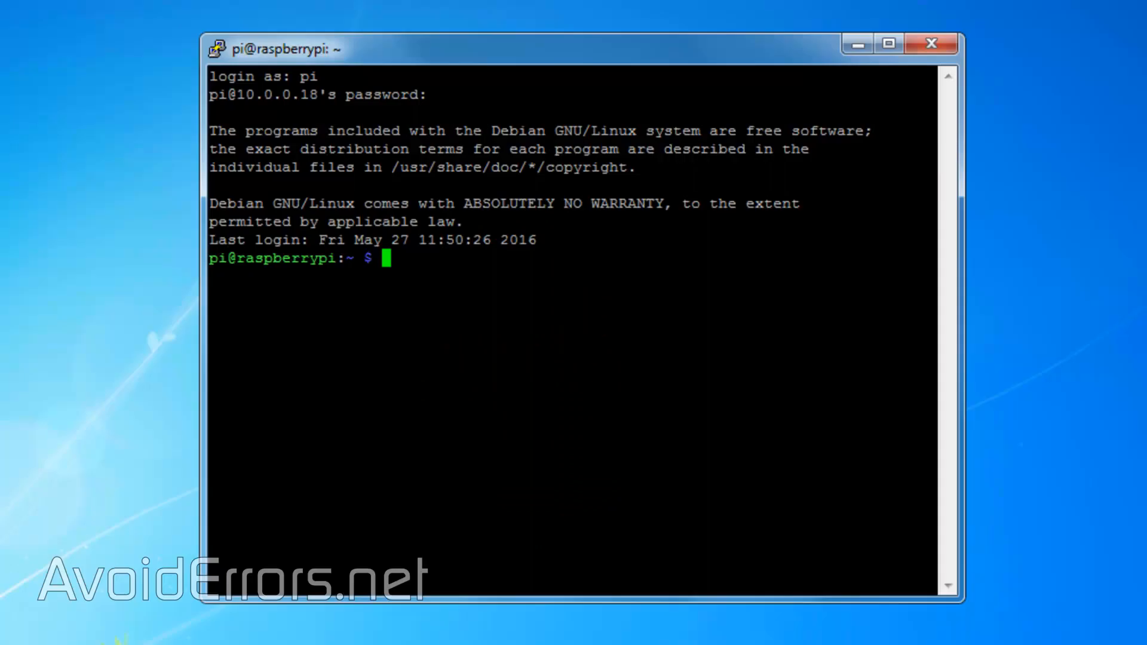
Run sudo apt-get install xrdp and confirm with y to install xrdp and its dependencies
text(sudo)
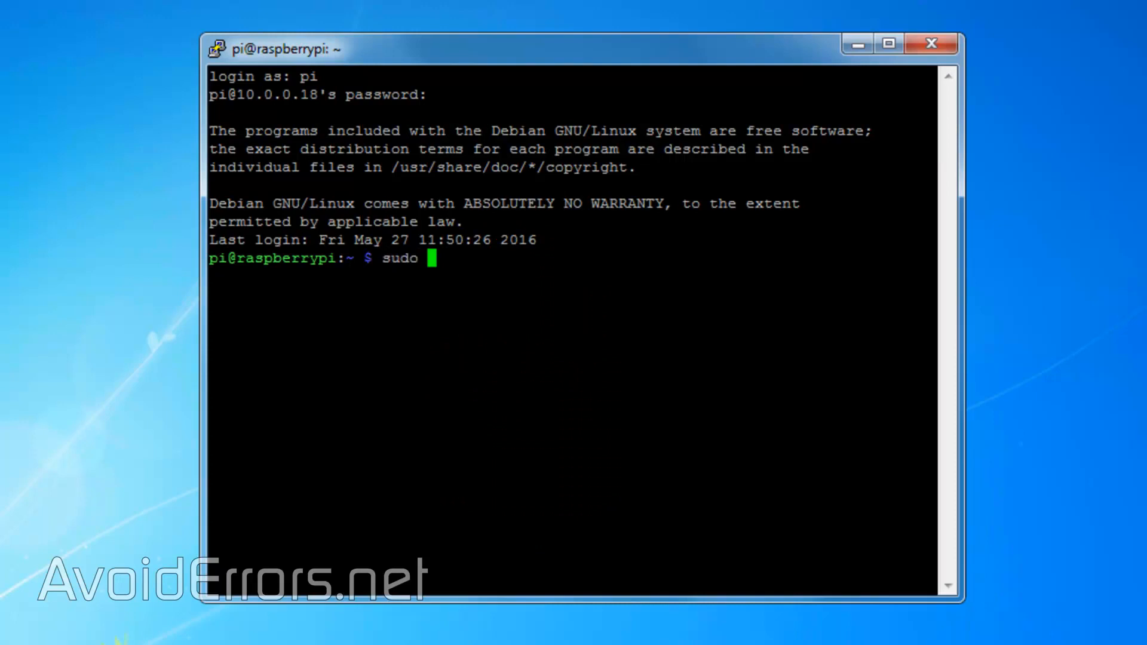
text(apt-get install)
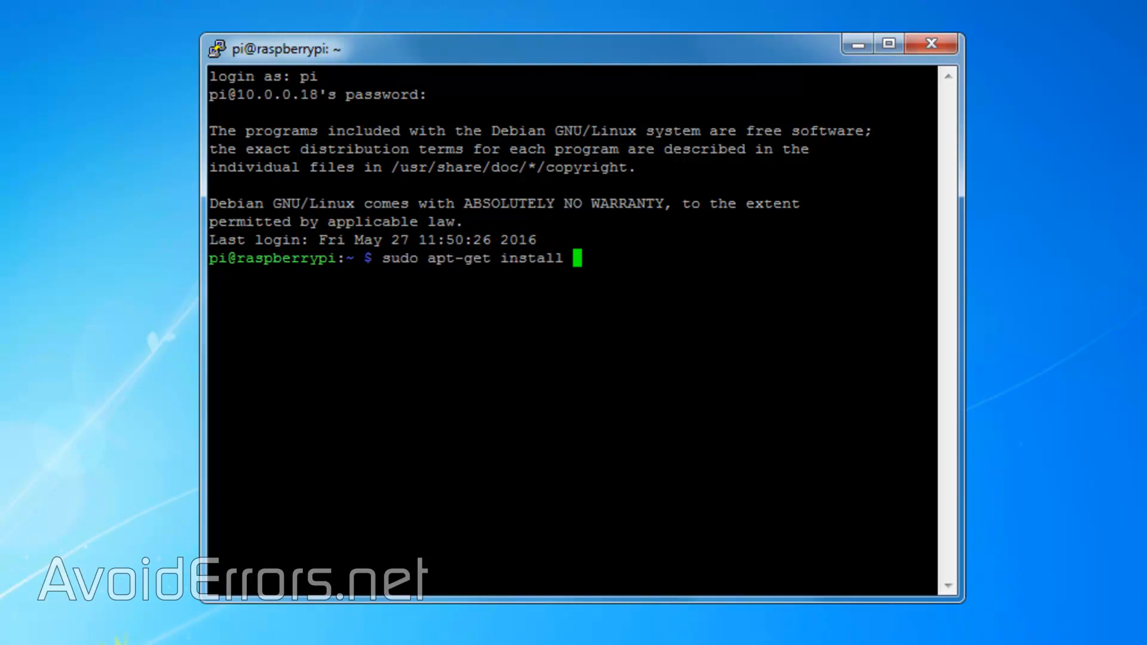
text(xrdp)
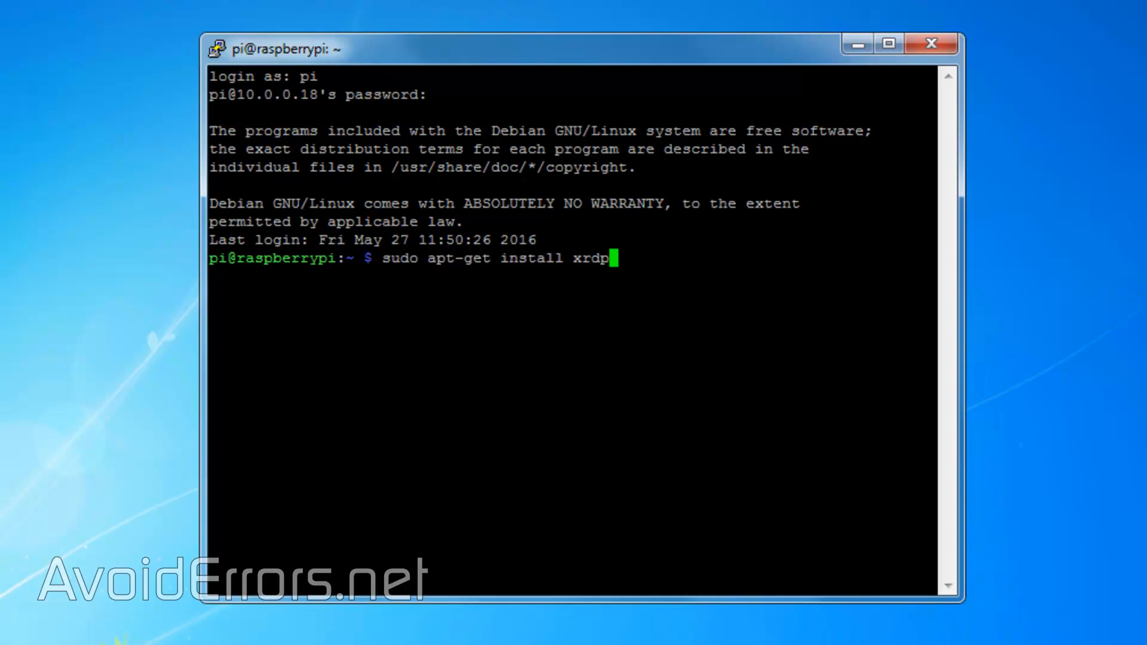
key(Return)
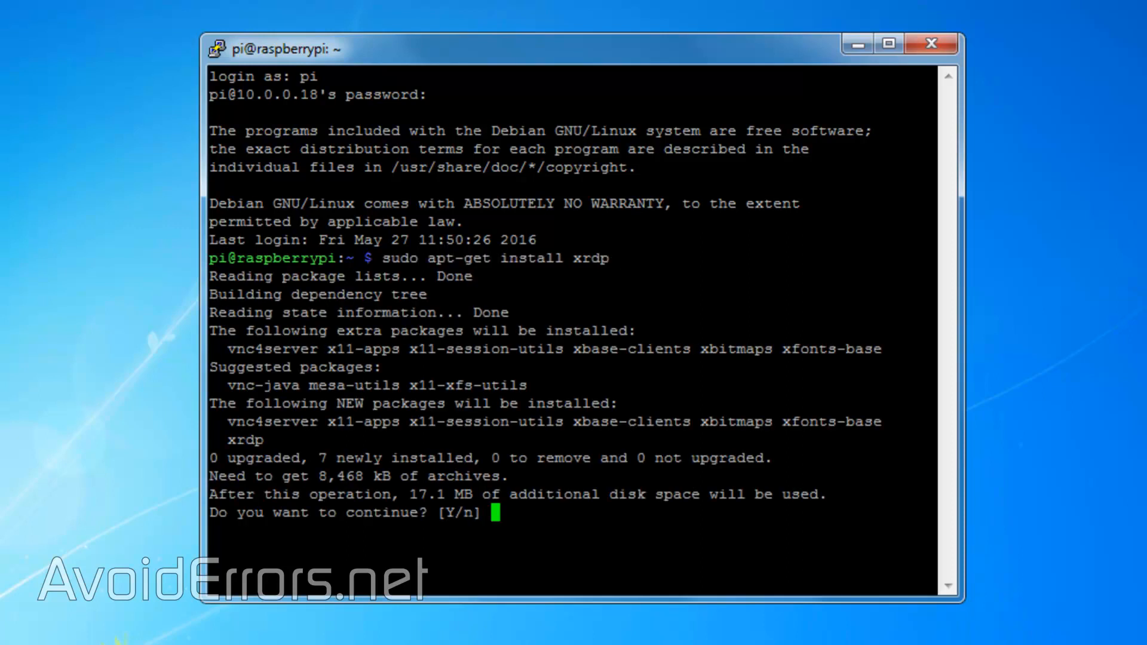
text(y)
text(clea)
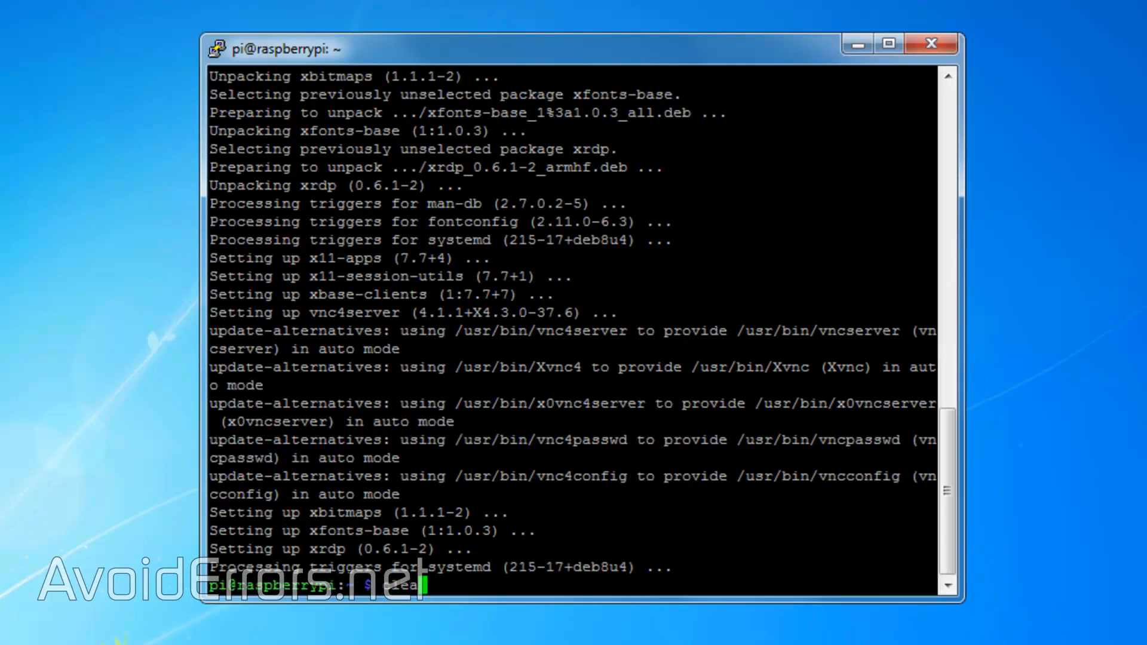
Clear the terminal, run ifconfig, and select the eth0 address 10.0.0.18
key(Return)
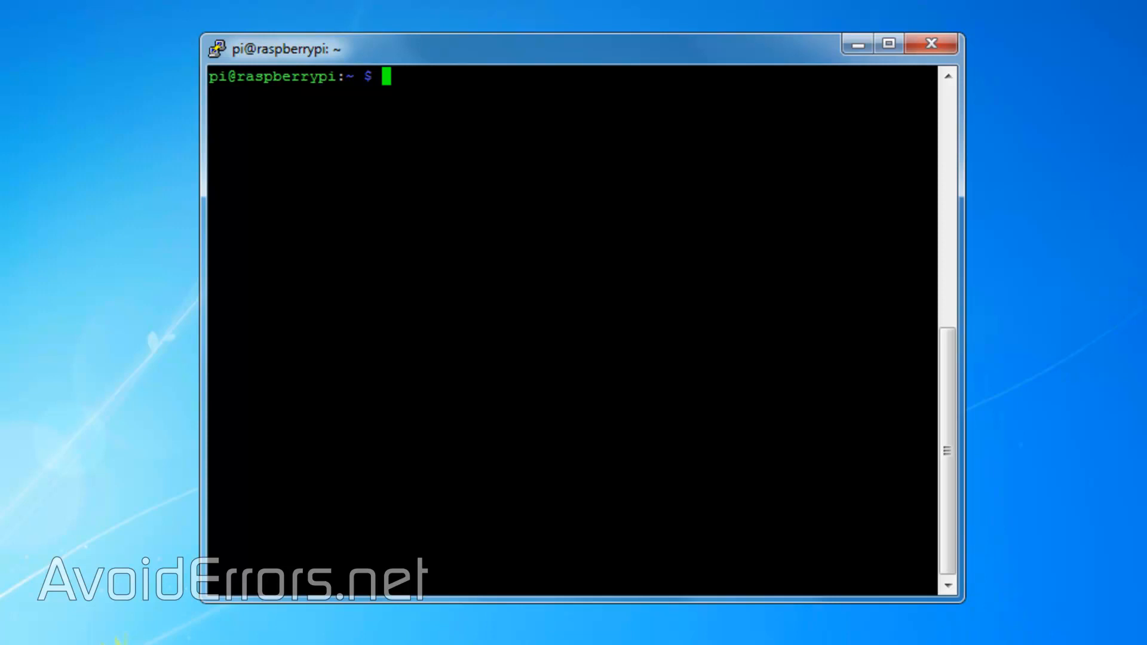
text(ifconfi)
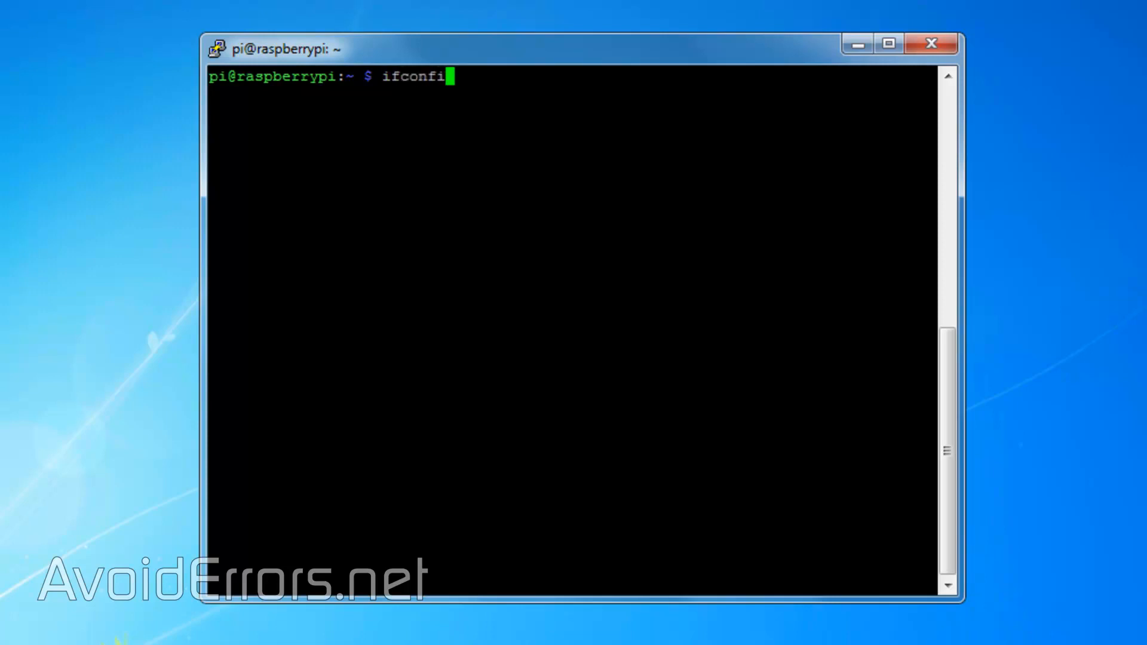
text(g)
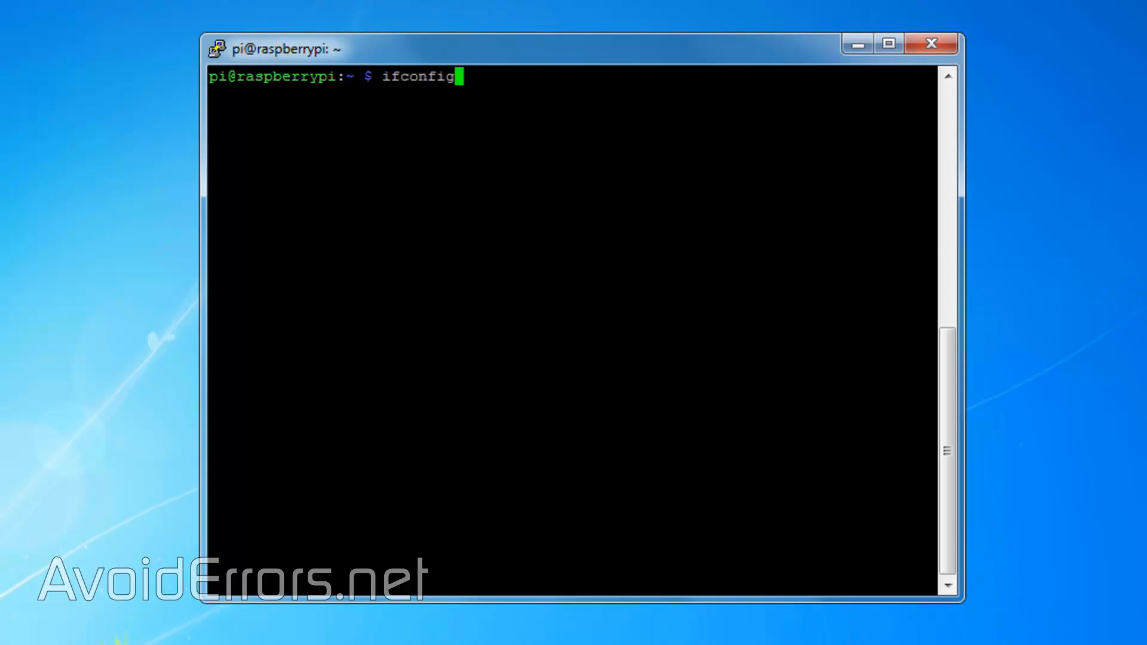
key(Return)
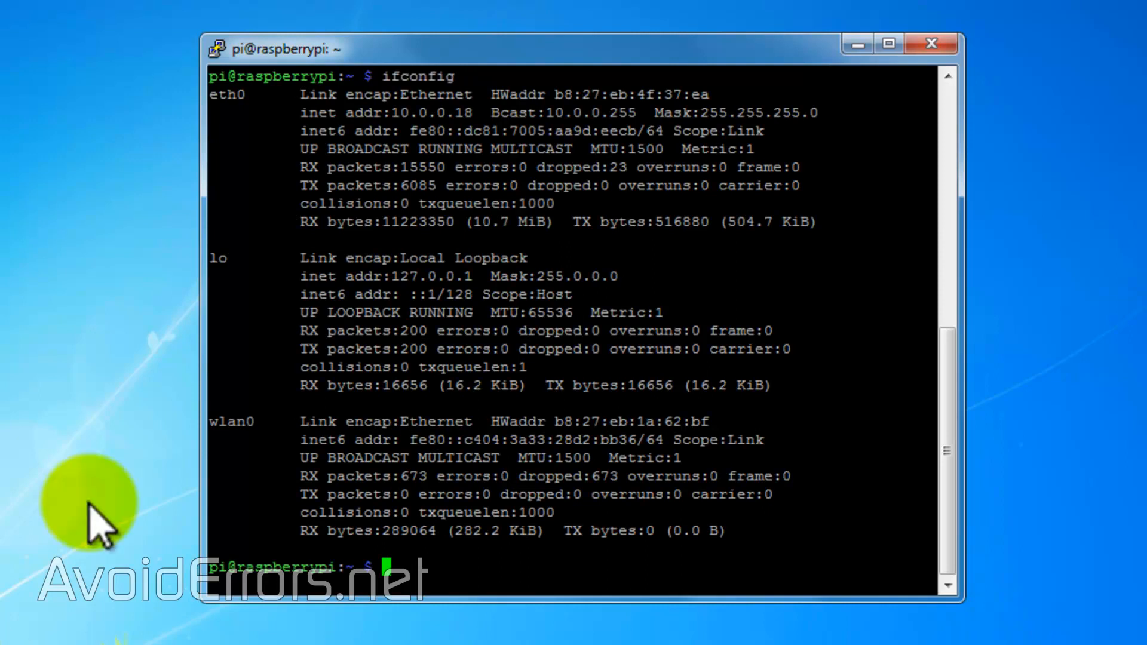
double_click(424, 112)
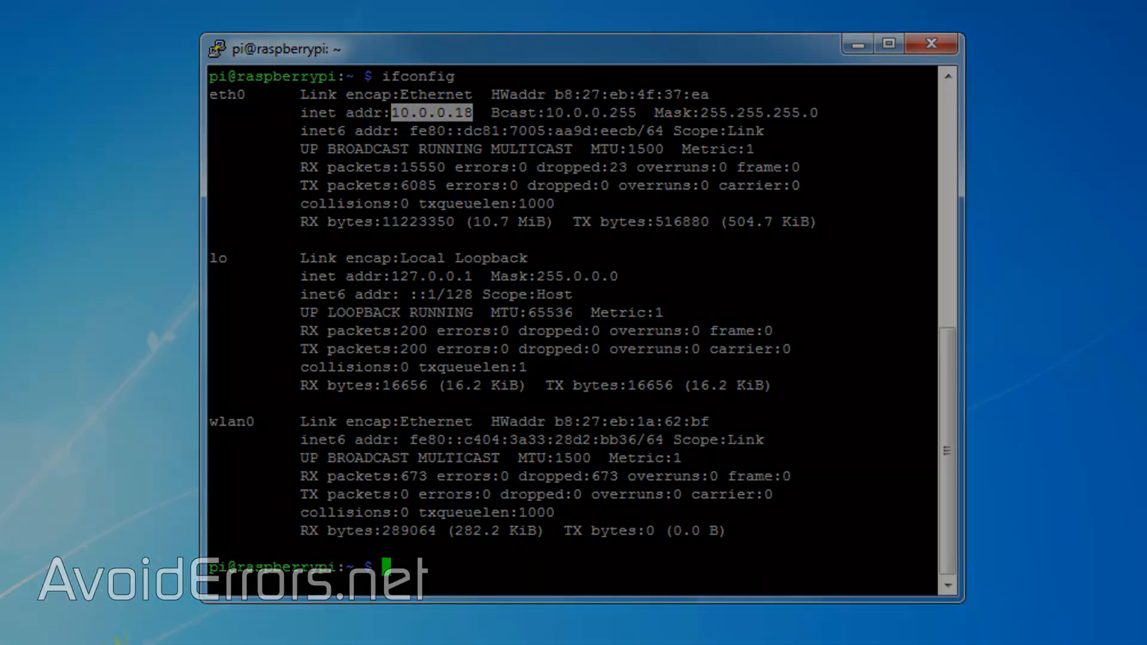
Minimize PuTTY, launch Remote Desktop Connection from Start, and choose 10.0.0.18 as the computer
click(931, 43)
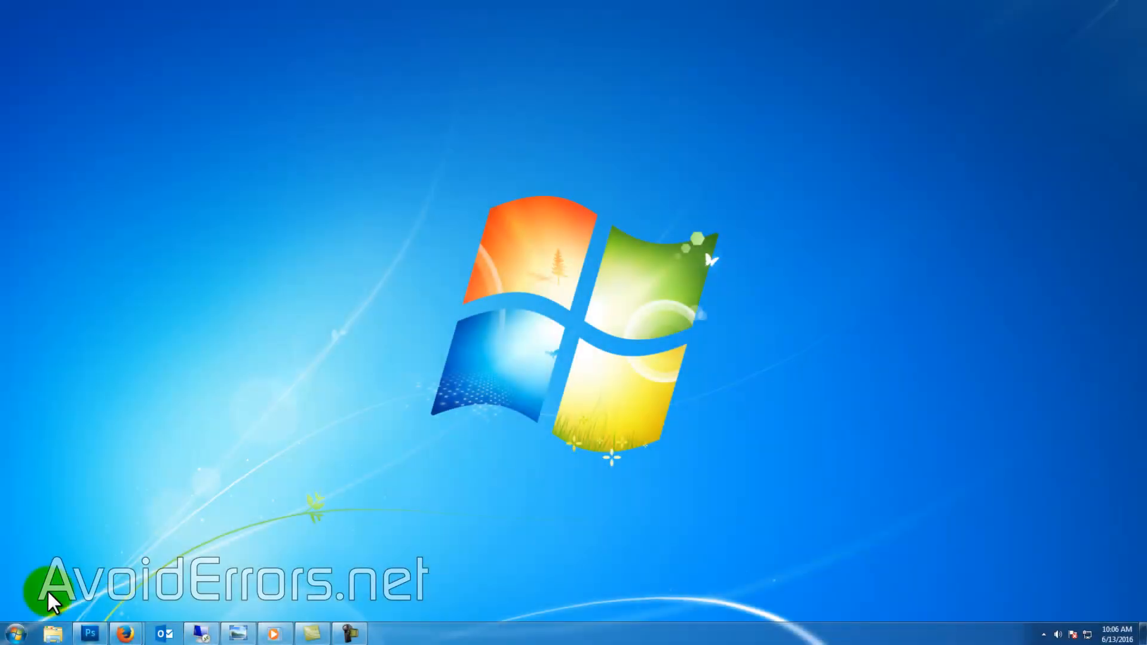
click(14, 631)
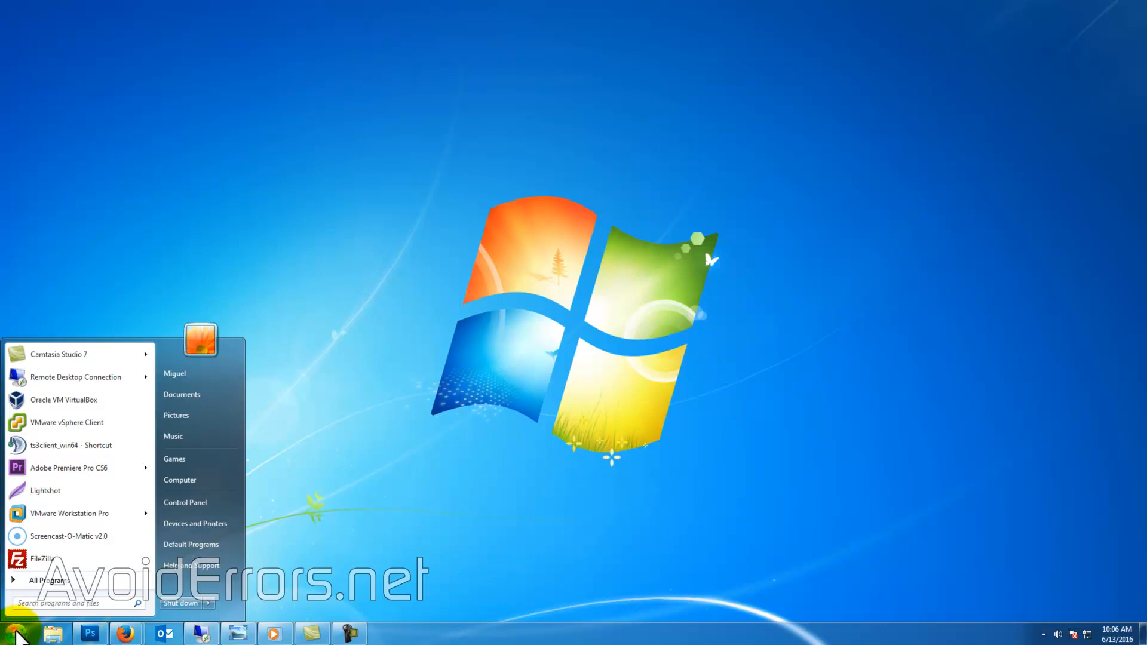
click(75, 376)
text(10.0.)
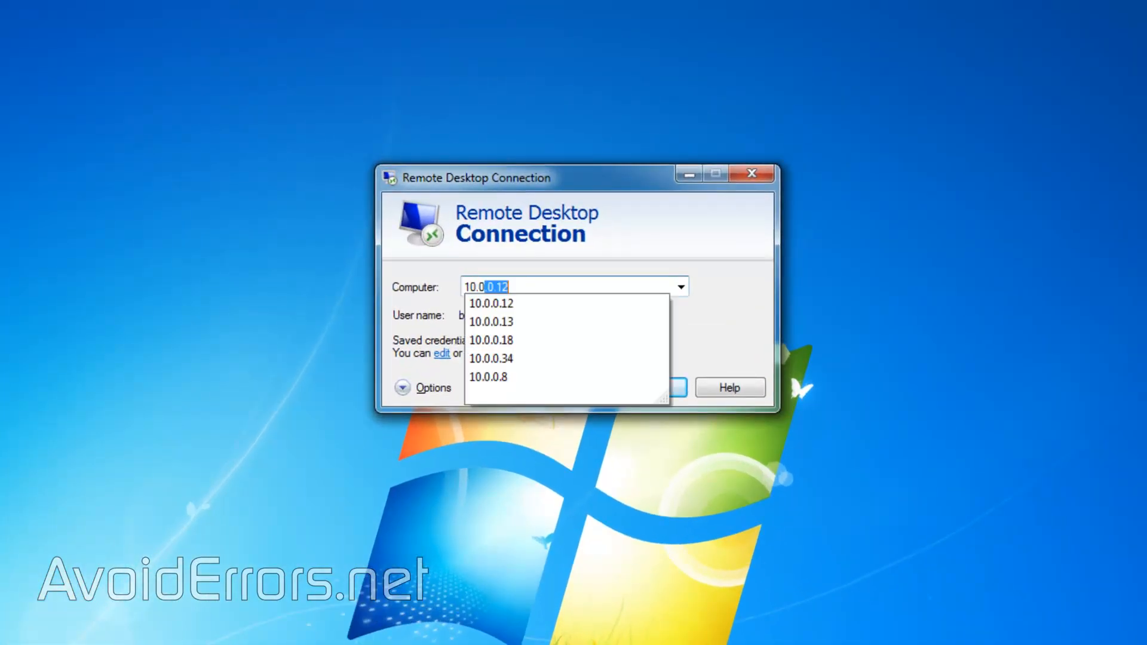
click(491, 340)
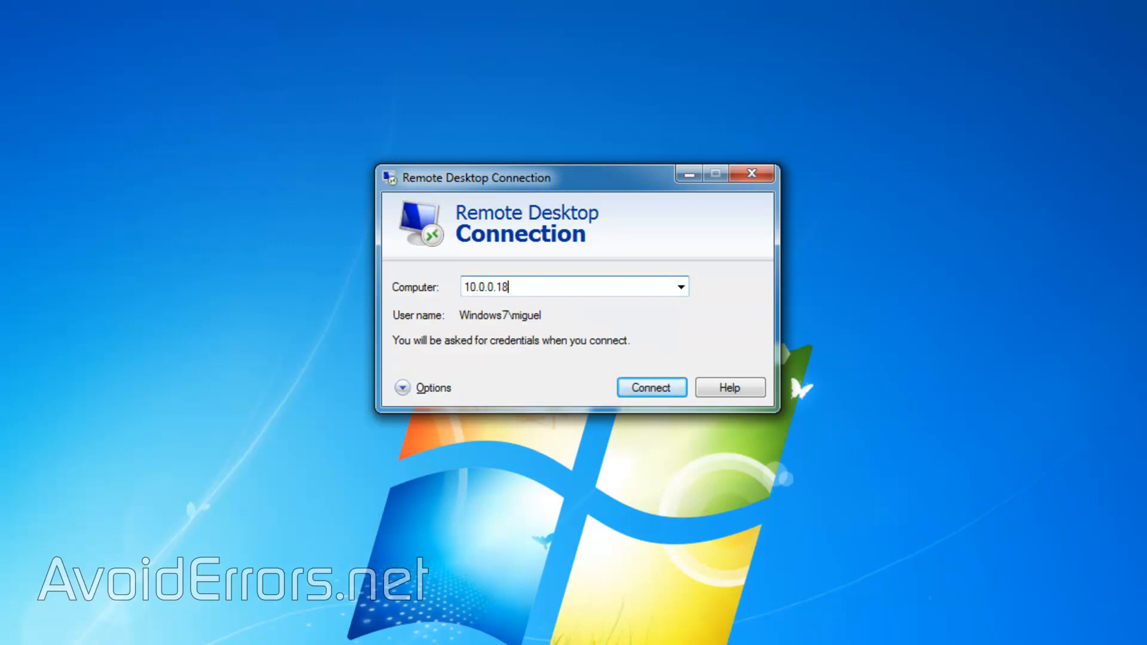
mouse_move(650, 388)
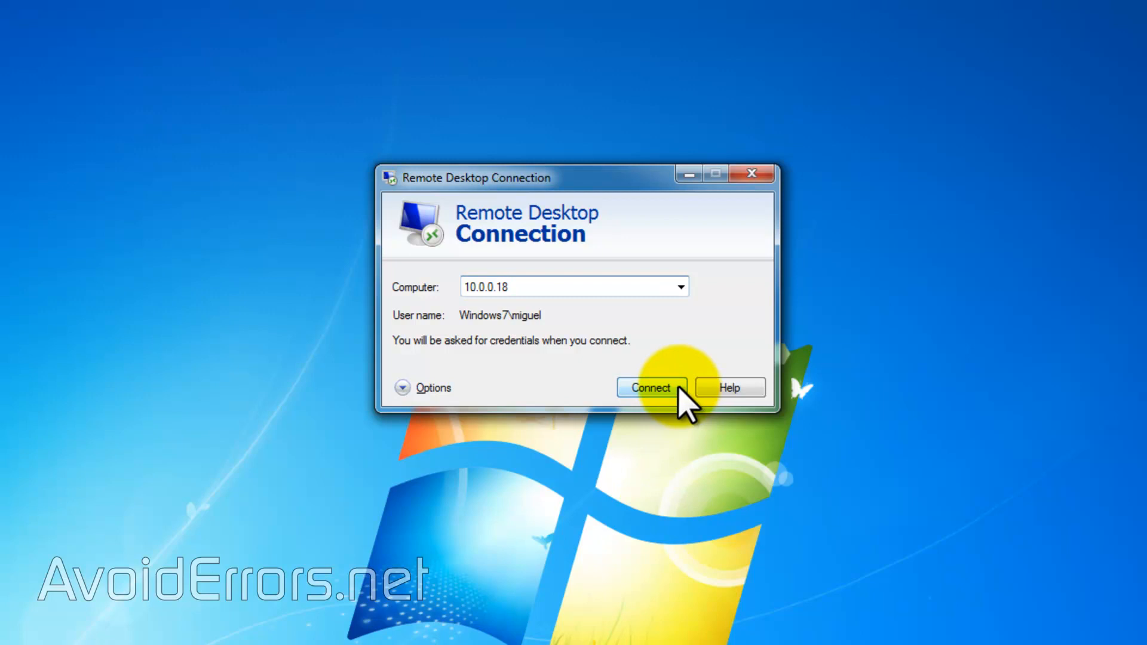
Connect to 10.0.0.18 and log in to xrdp as user pi with its password
click(649, 388)
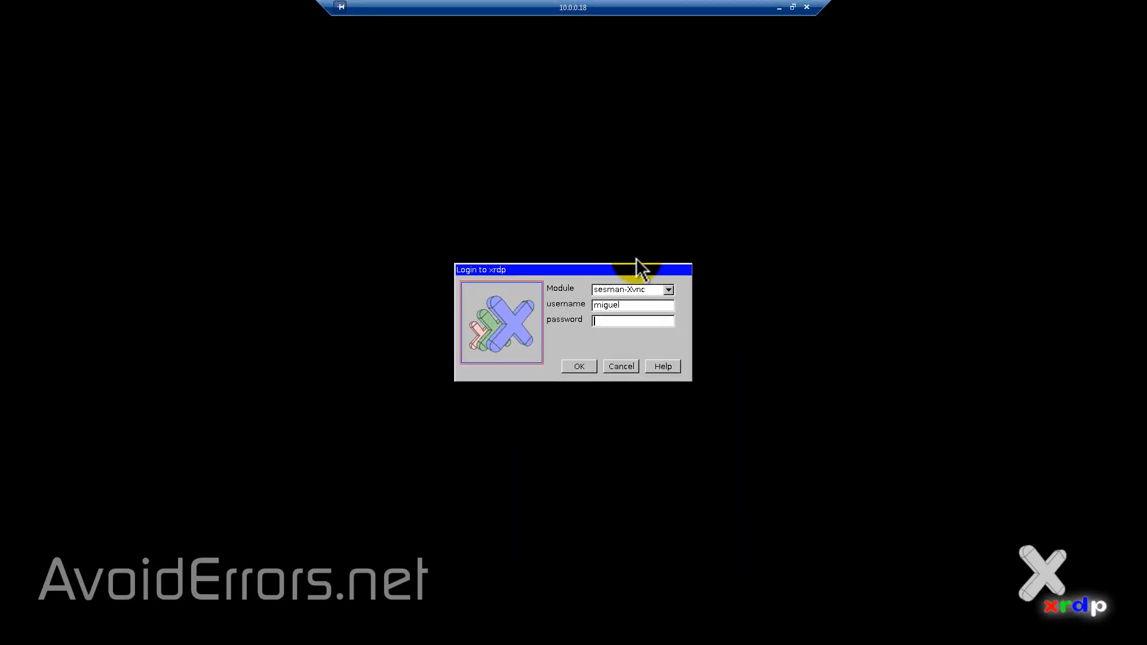
click(631, 305)
text(pi)
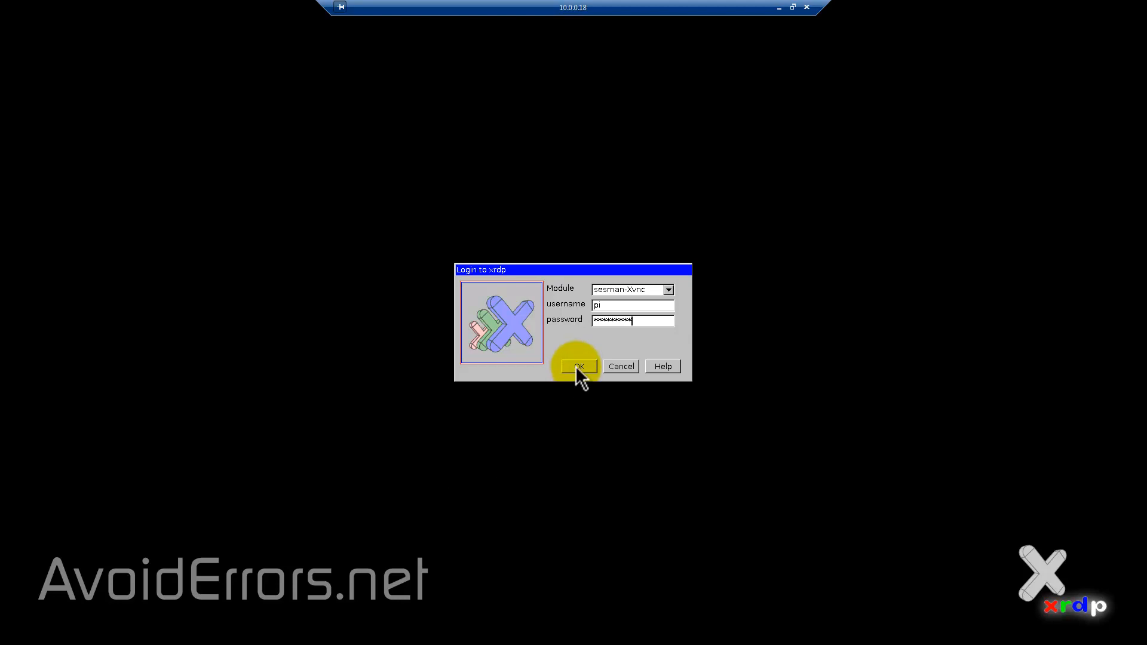
click(578, 367)
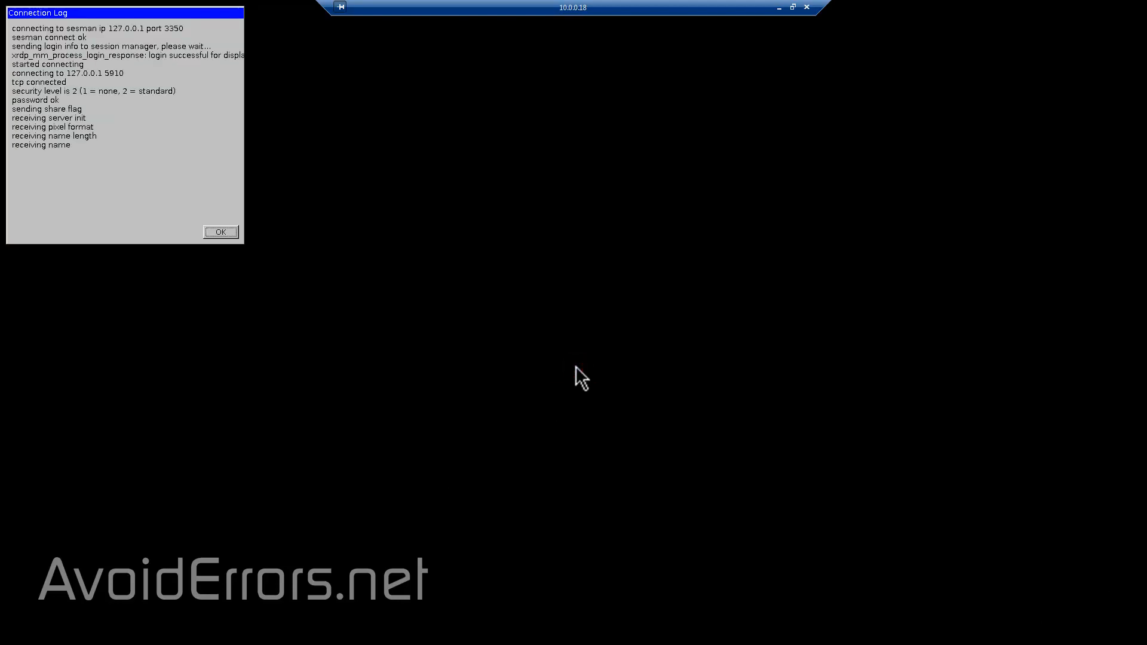
Dismiss the Connection Log and bring up the Raspbian applications menu
click(220, 232)
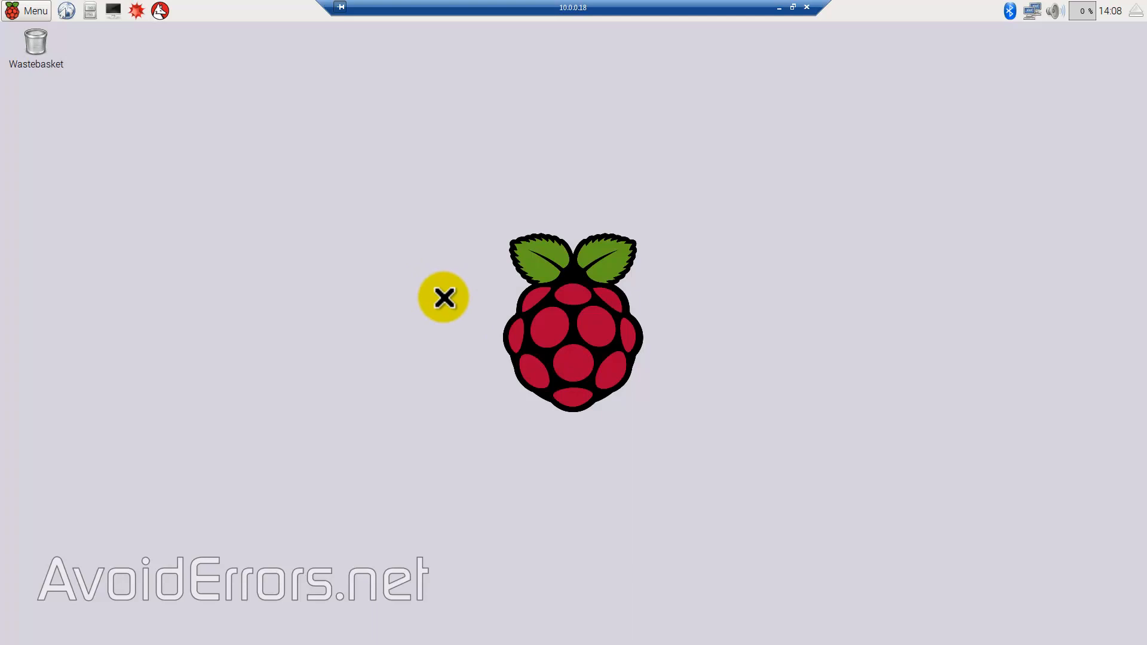
click(28, 11)
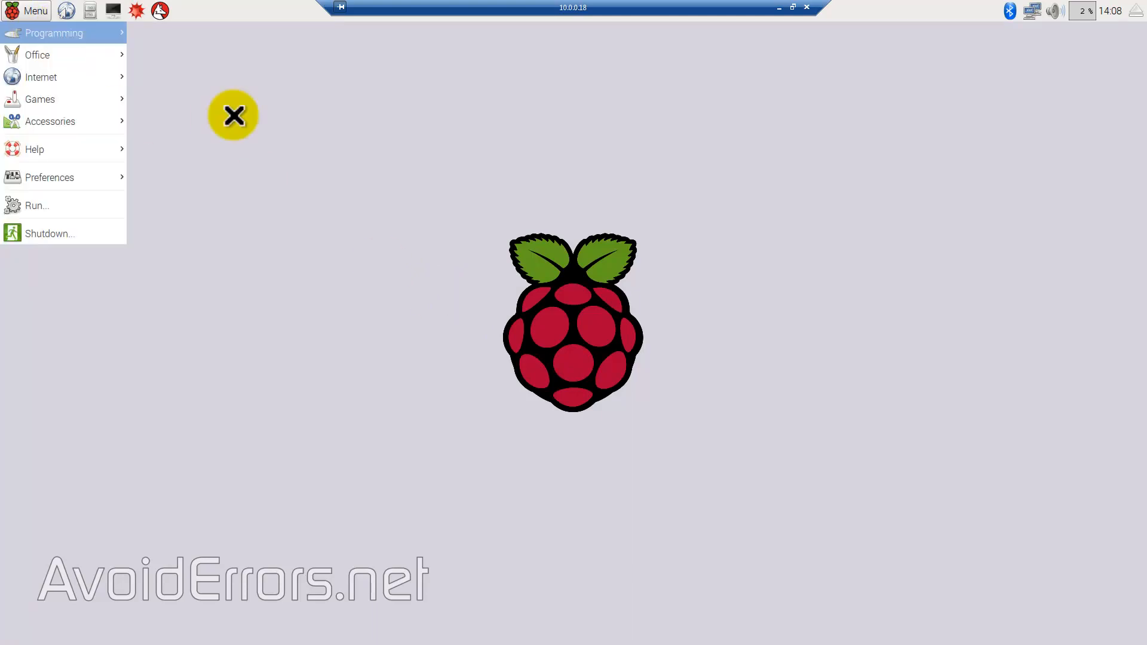